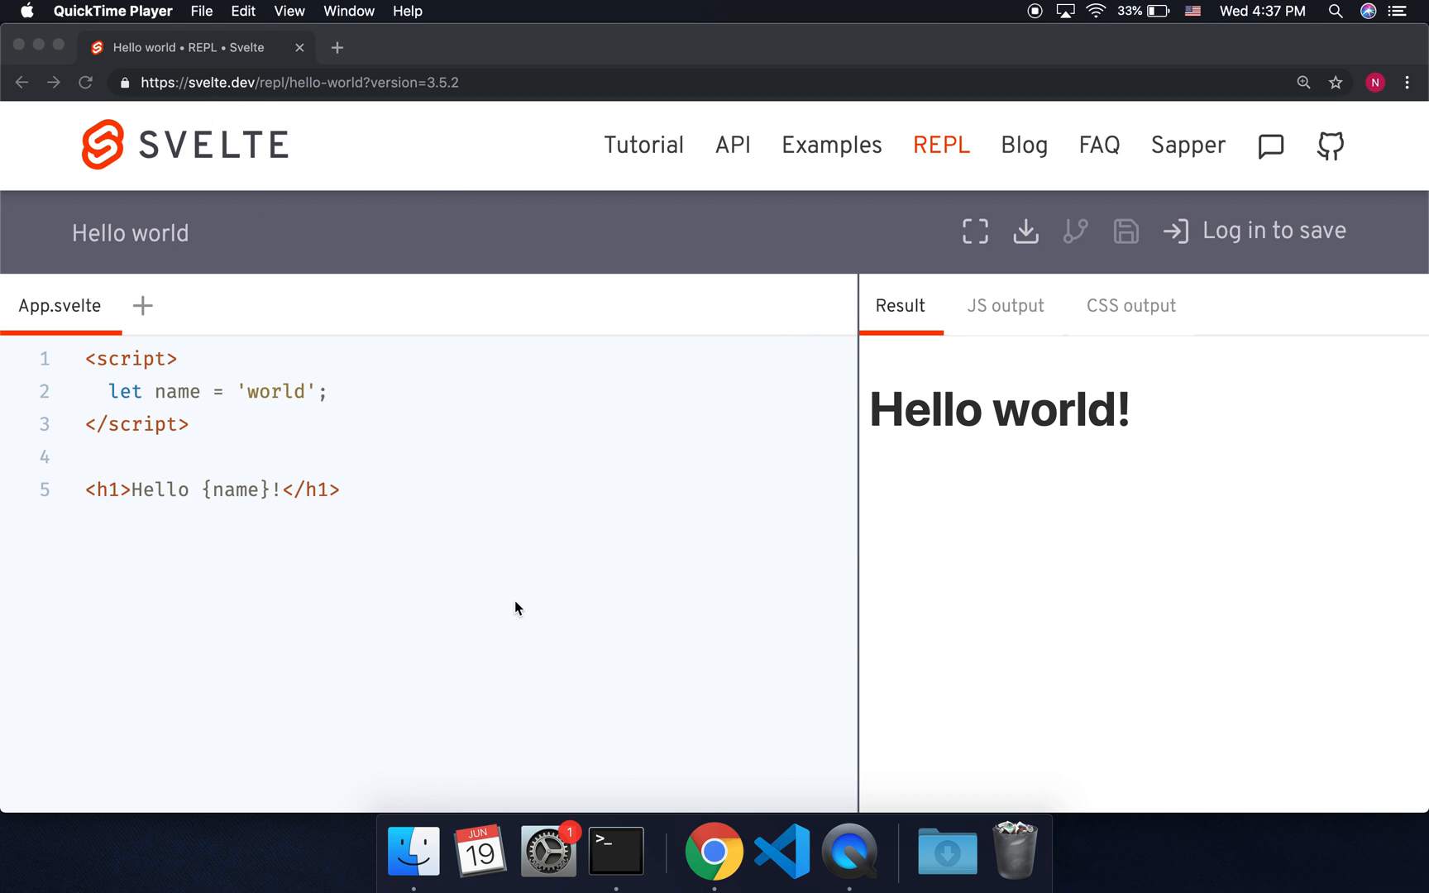
pyautogui.moveTo(706, 585)
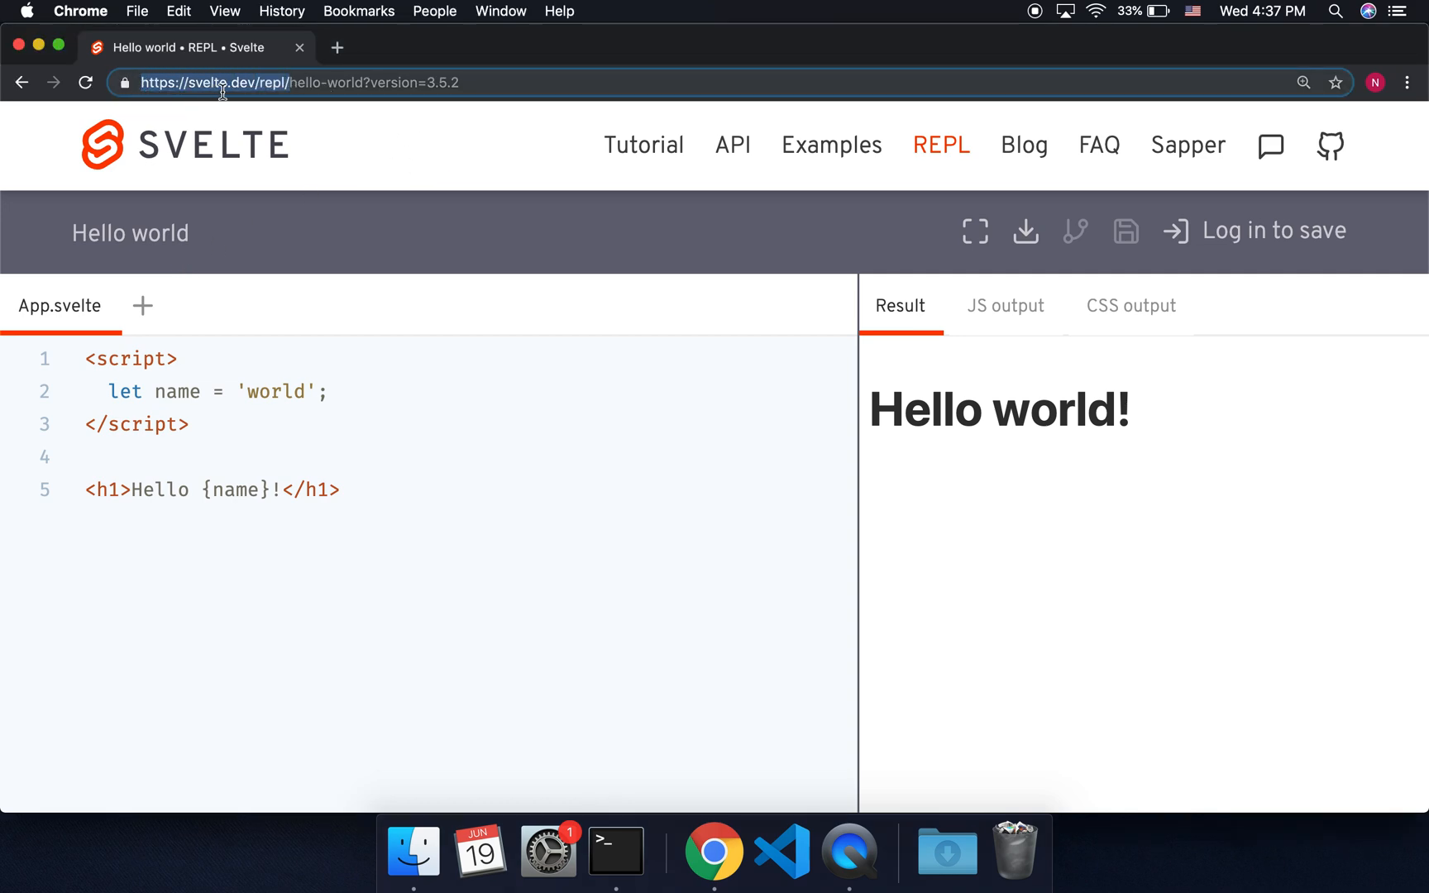
pyautogui.moveTo(997, 267)
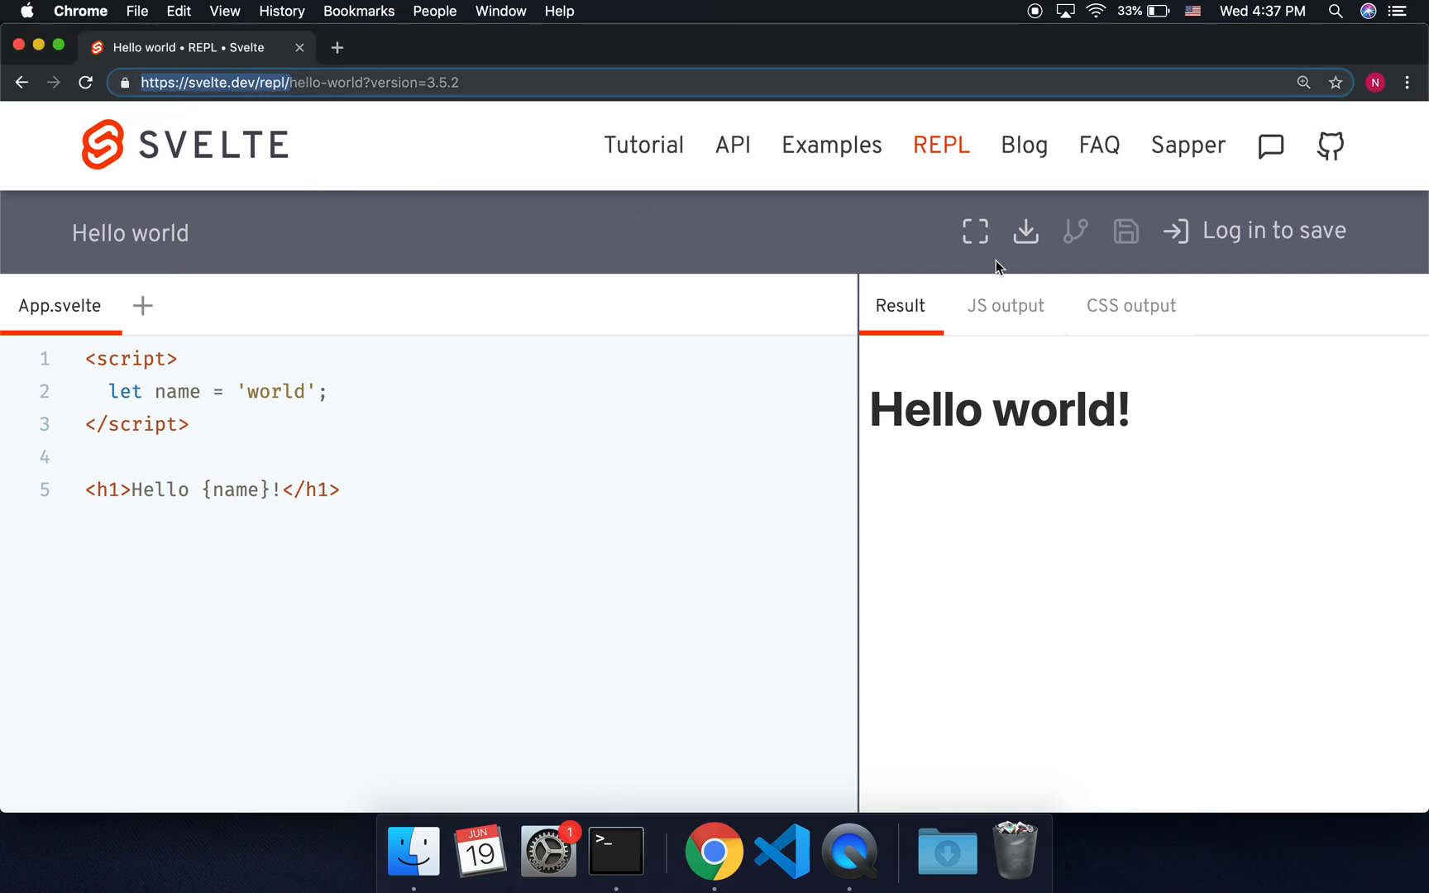
# Download the REPL project as svelte-app.zip, unpack it, and launch Terminal
pyautogui.click(1024, 230)
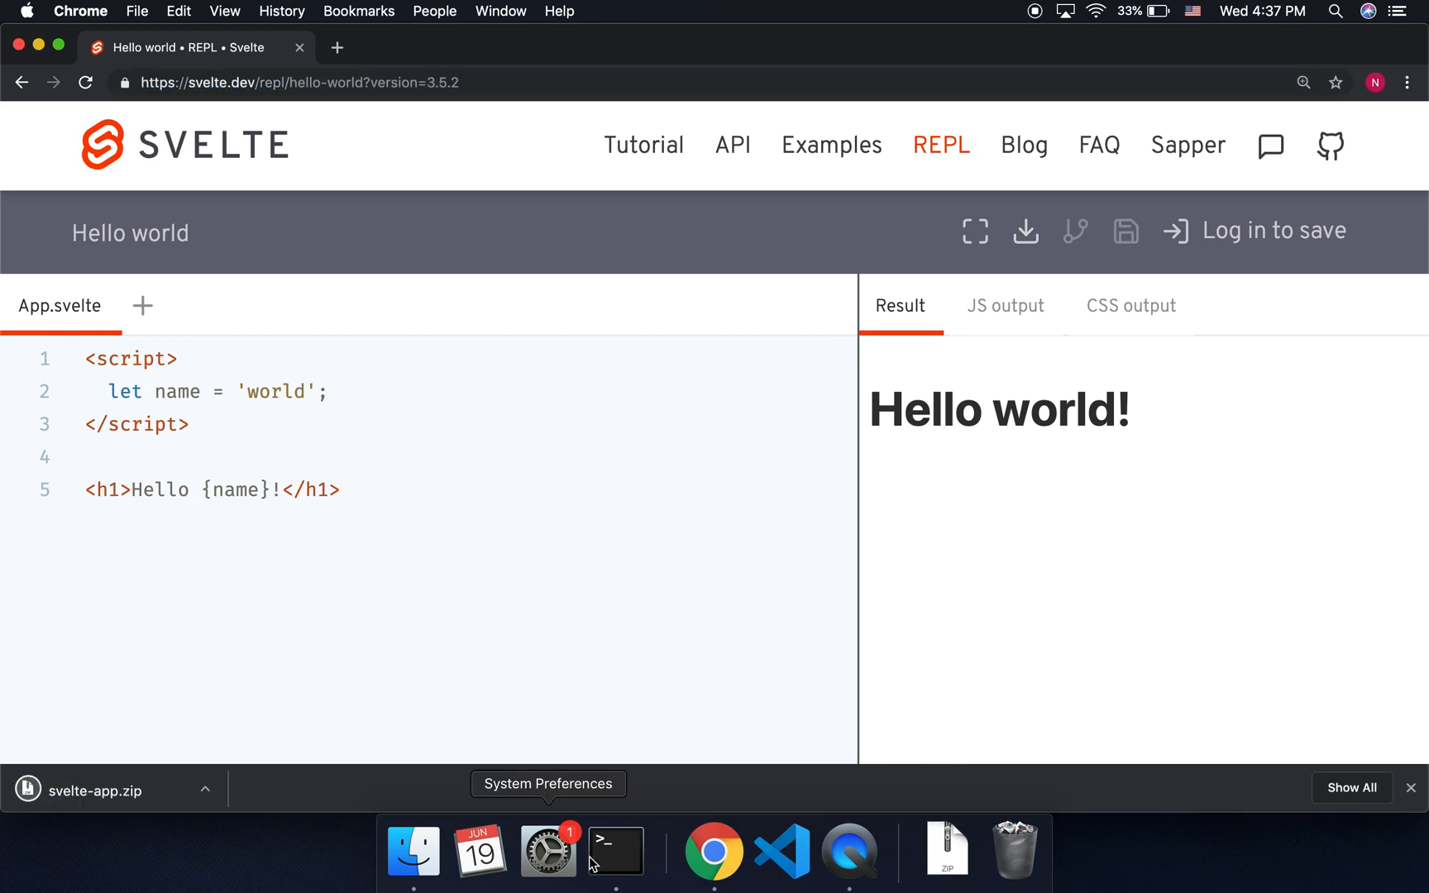
pyautogui.click(615, 850)
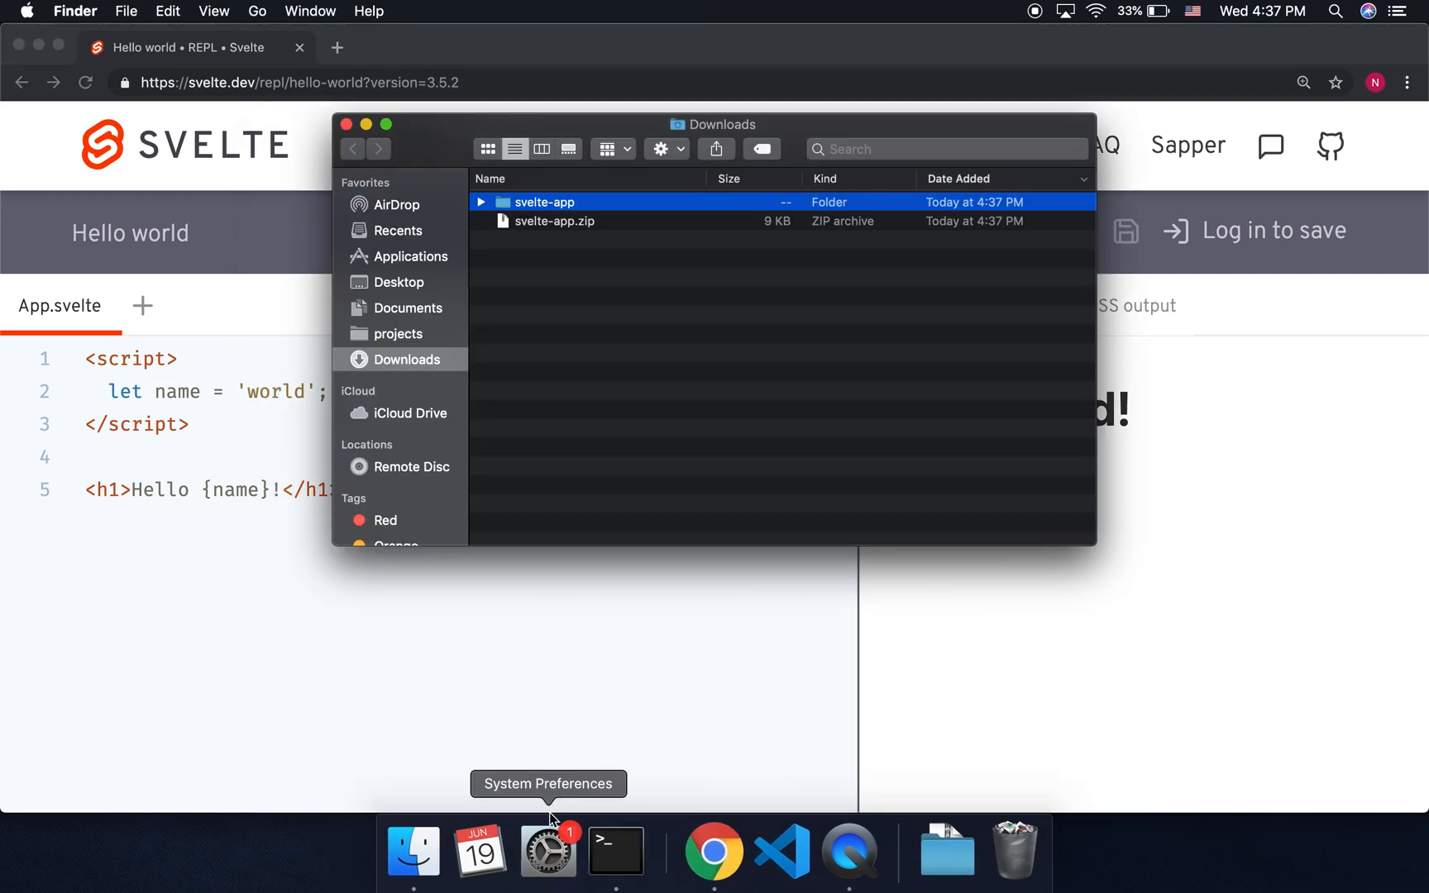
pyautogui.click(615, 851)
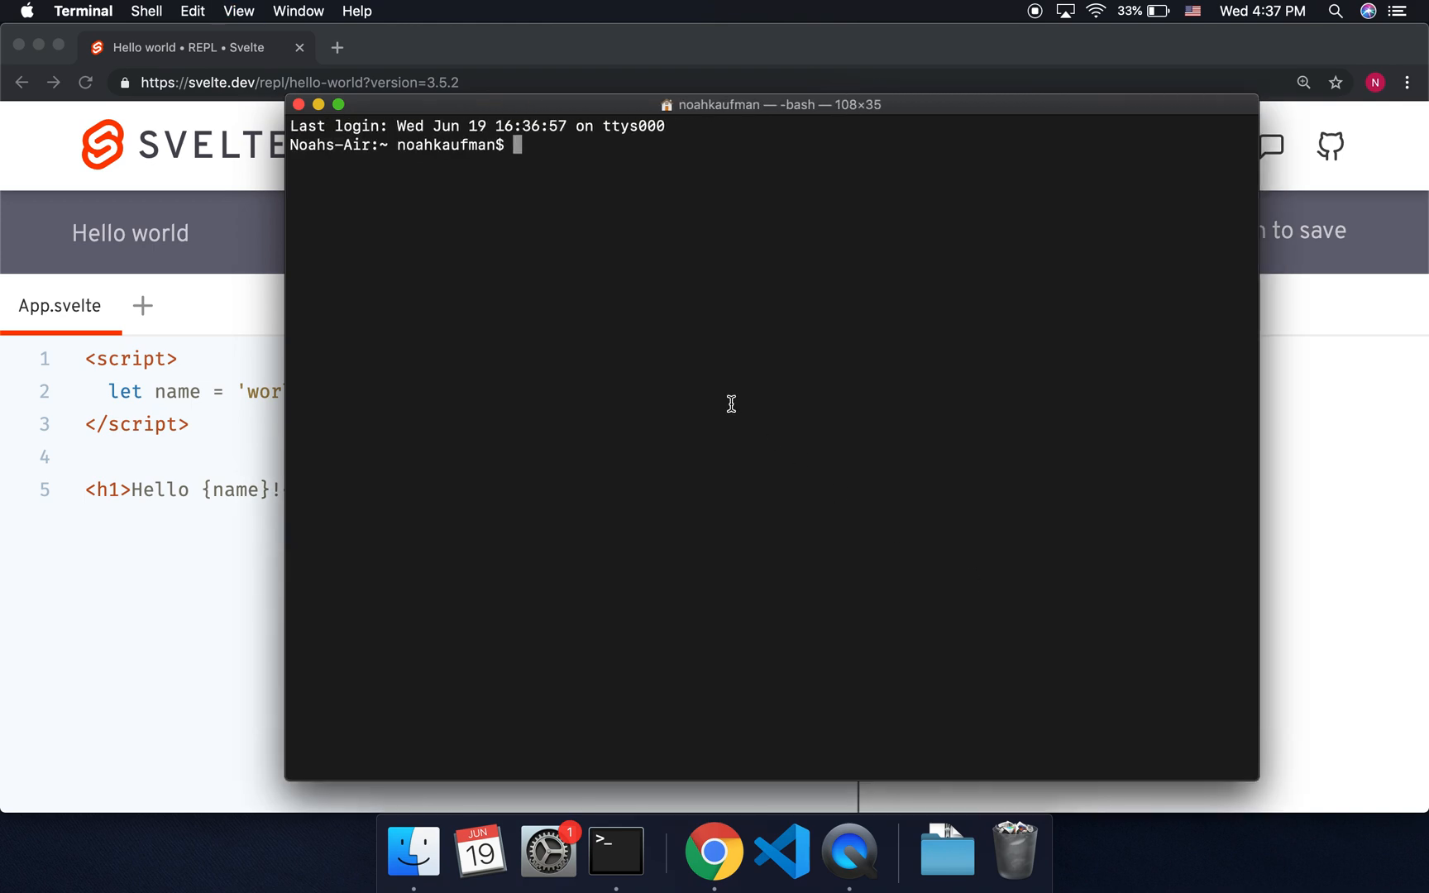
# Navigate into Downloads/svelte-app, run npm i, then start the dev server with npm run
pyautogui.write('cd Downloads/')
pyautogui.write('cd svelte-app')
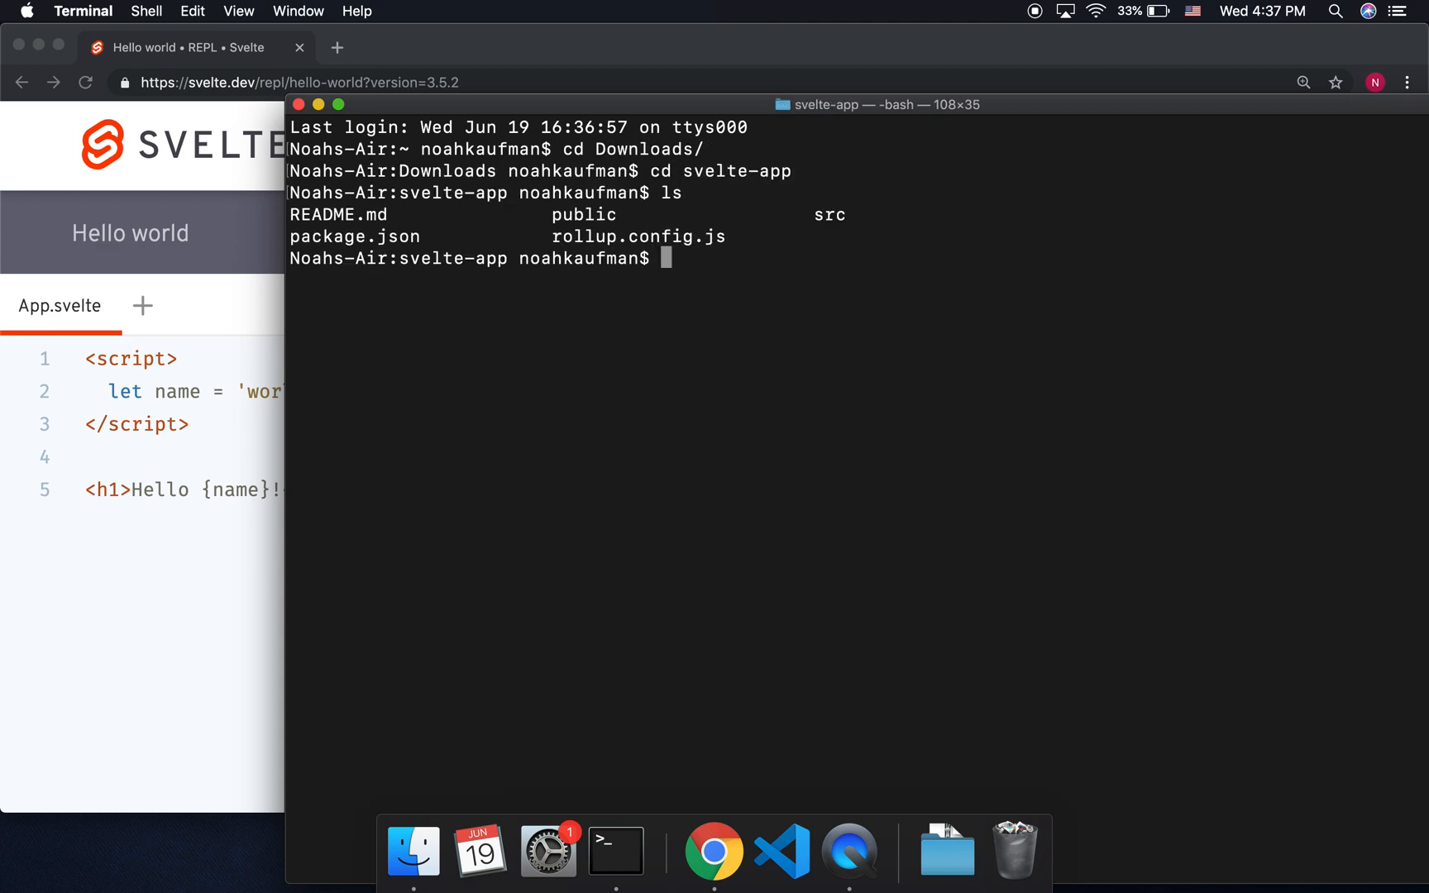
pyautogui.write('npm i')
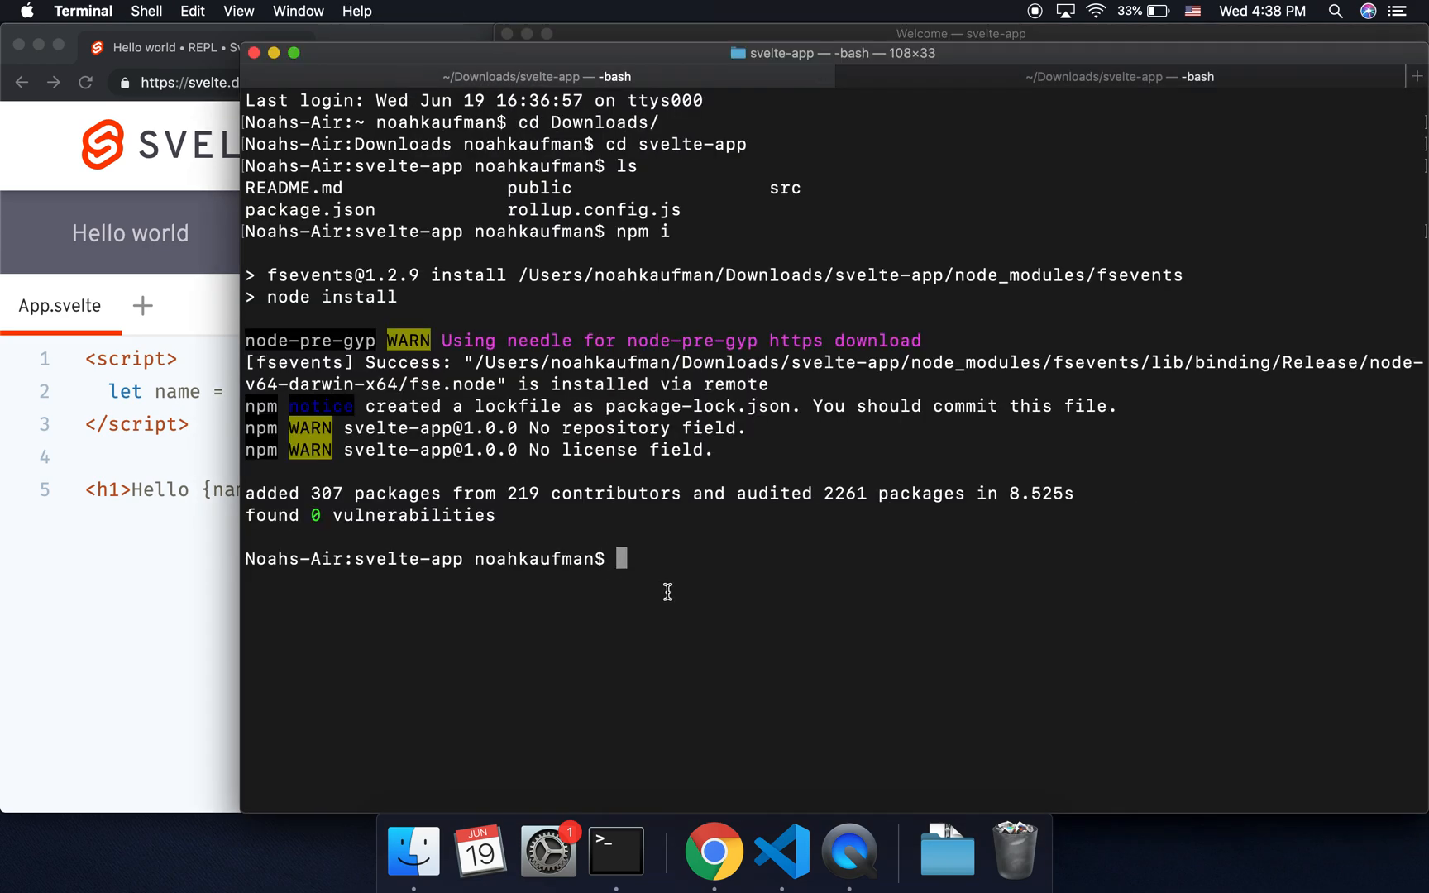
pyautogui.write('npm r')
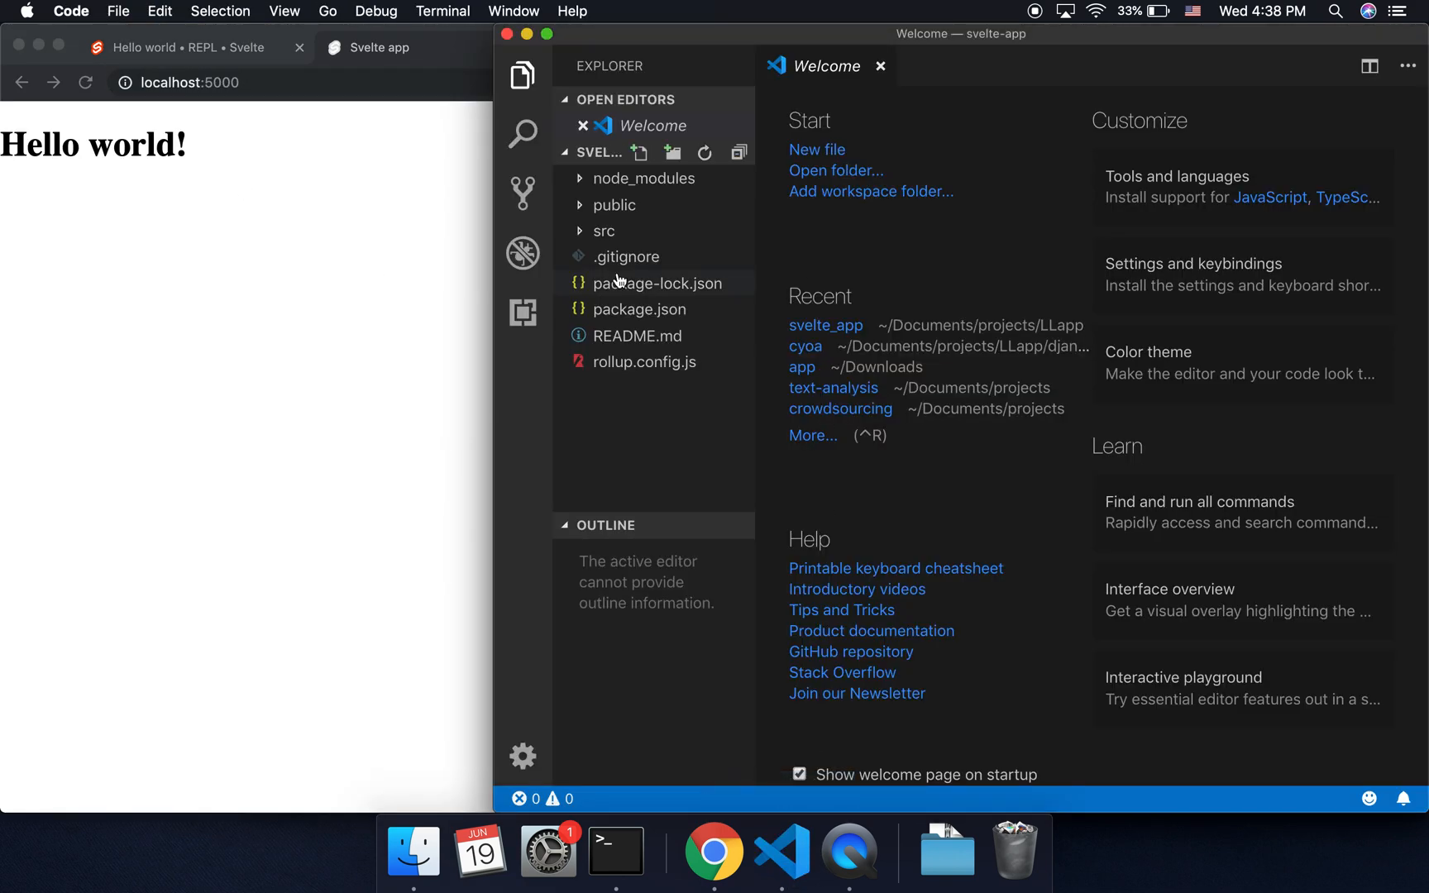
# Widen the VS Code window, dismiss the Welcome tab, and expand the src folder
pyautogui.moveTo(959, 33); pyautogui.dragTo(881, 33)
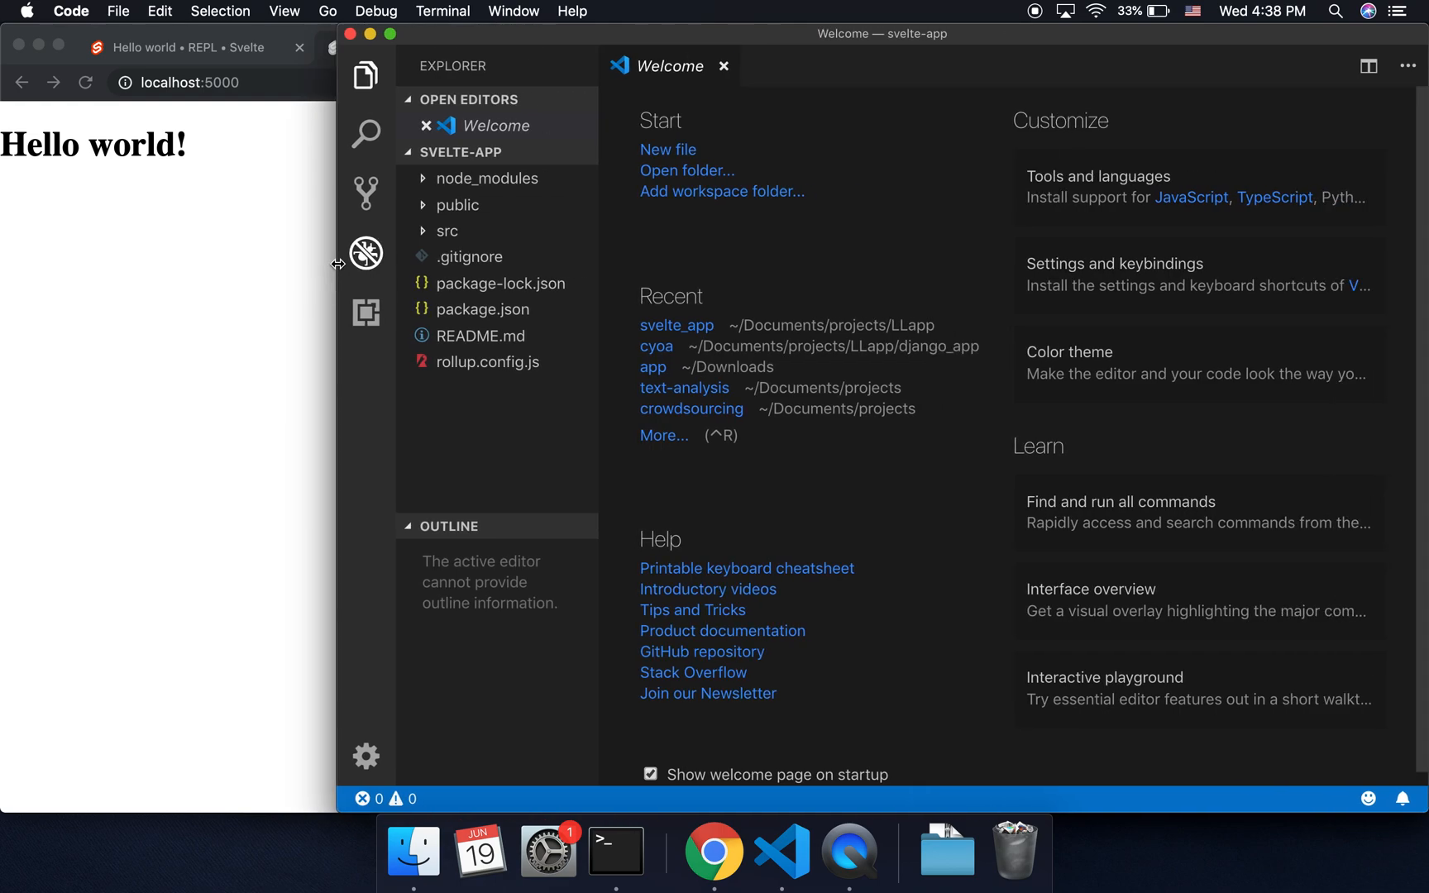
pyautogui.click(724, 66)
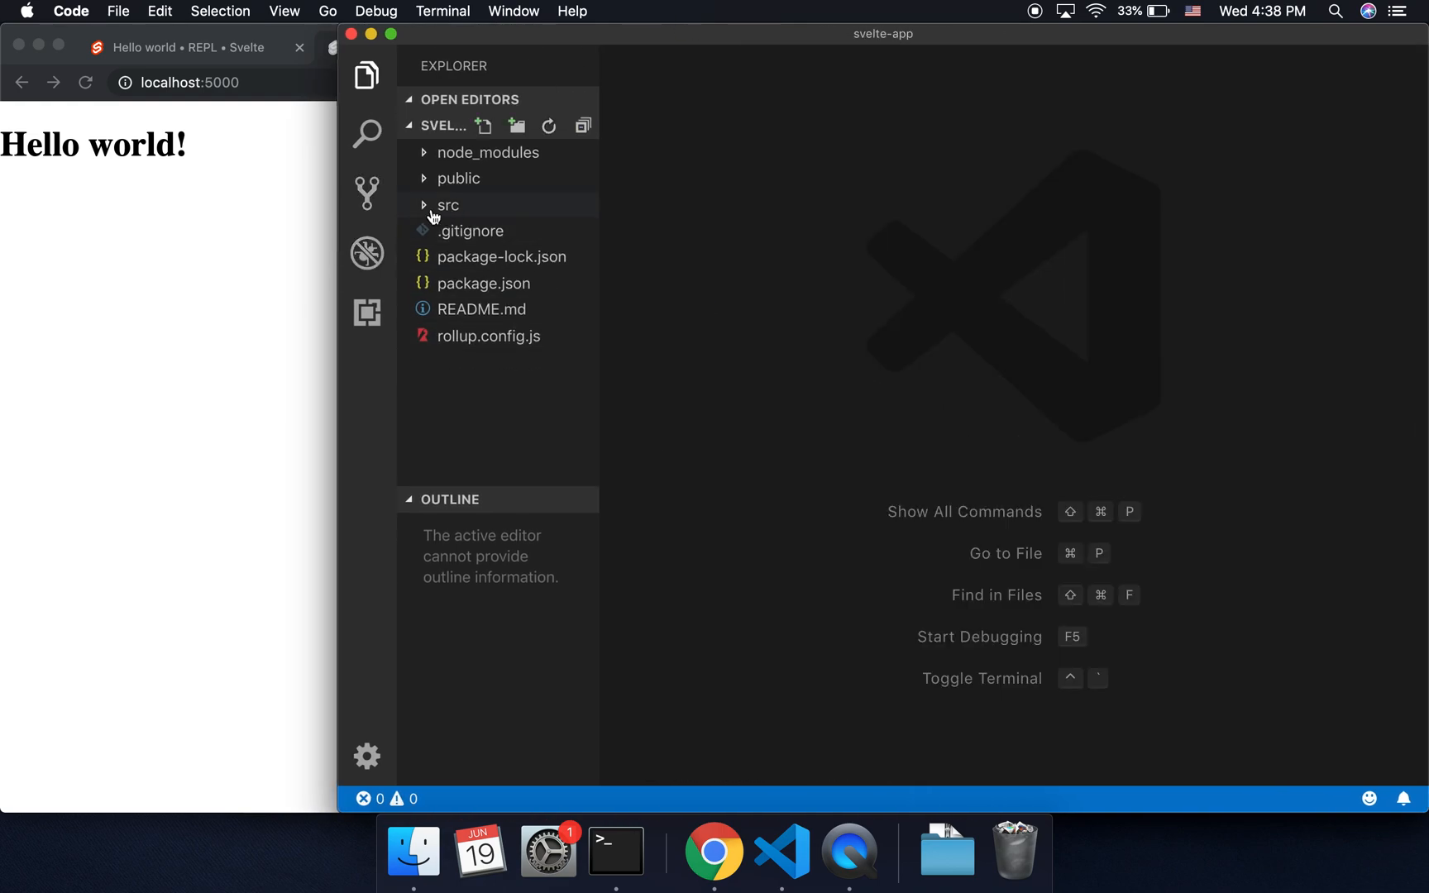
pyautogui.click(448, 203)
pyautogui.write('Circle.svelte')
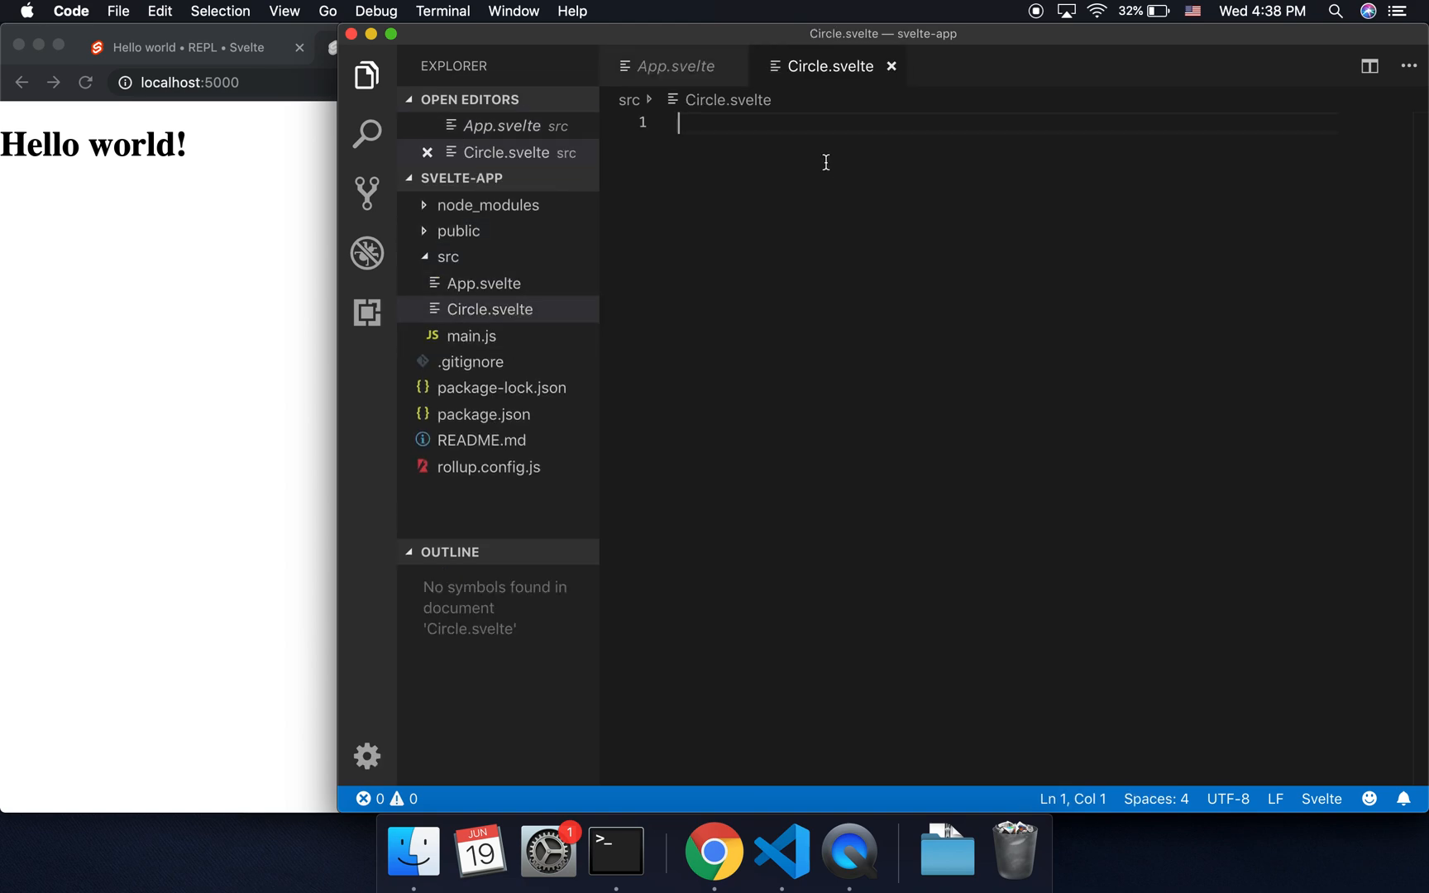
# Return to App.svelte to edit the name string to 'wd'
pyautogui.click(675, 66)
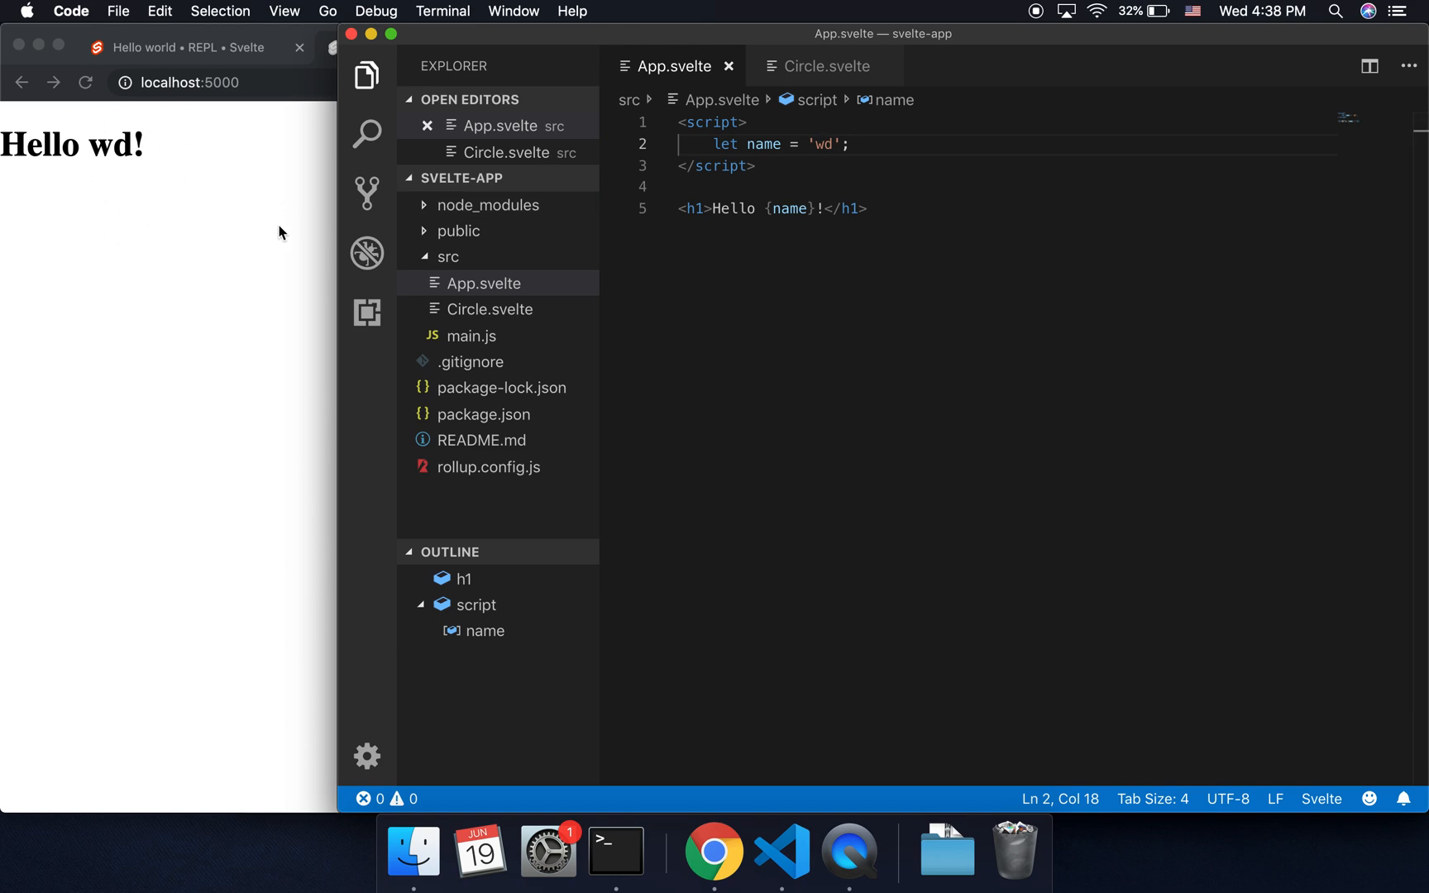
pyautogui.moveTo(185, 564)
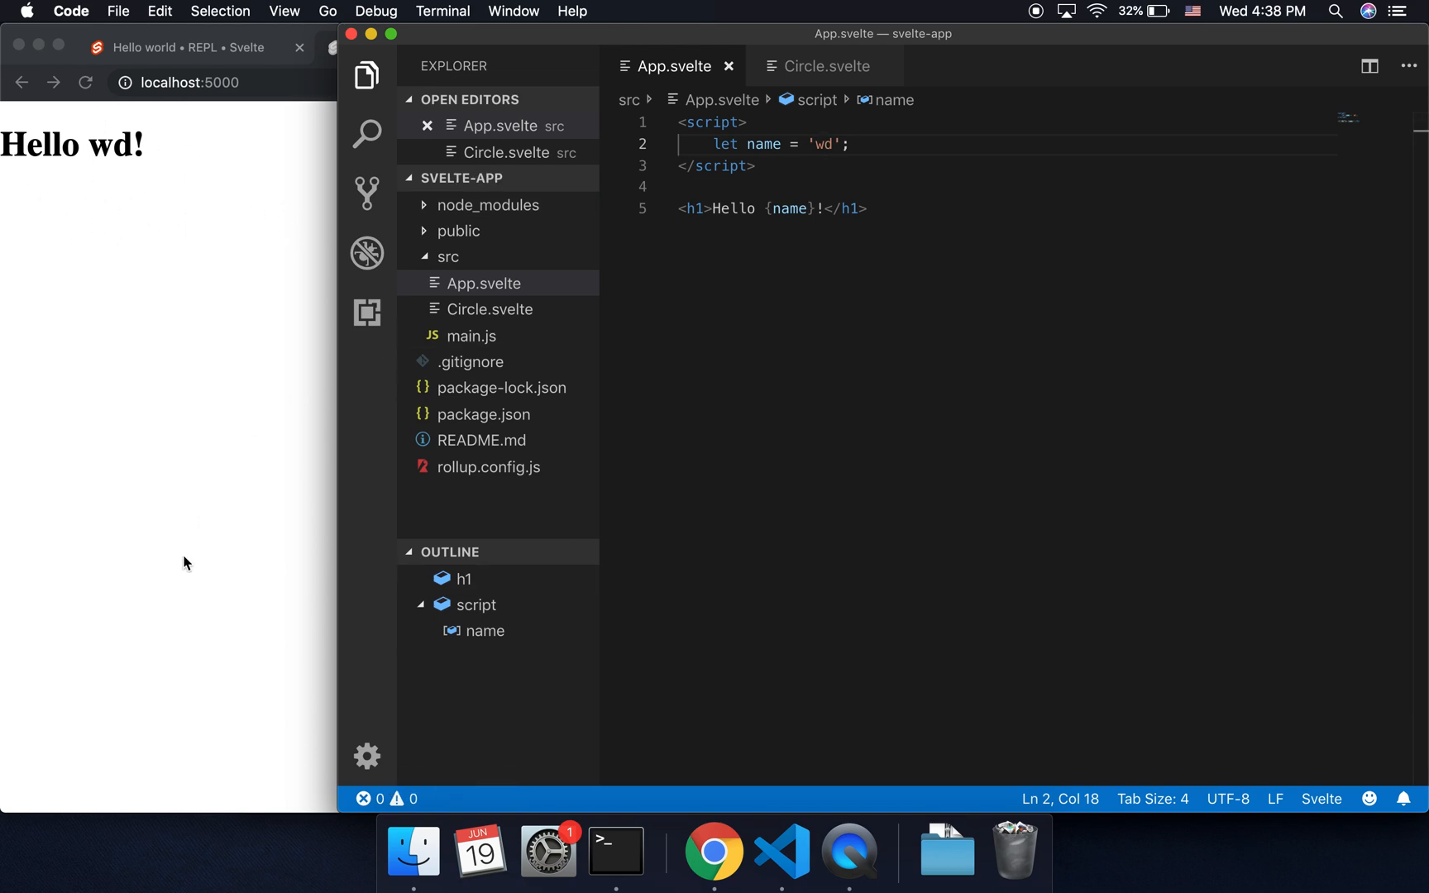
pyautogui.moveTo(335, 403)
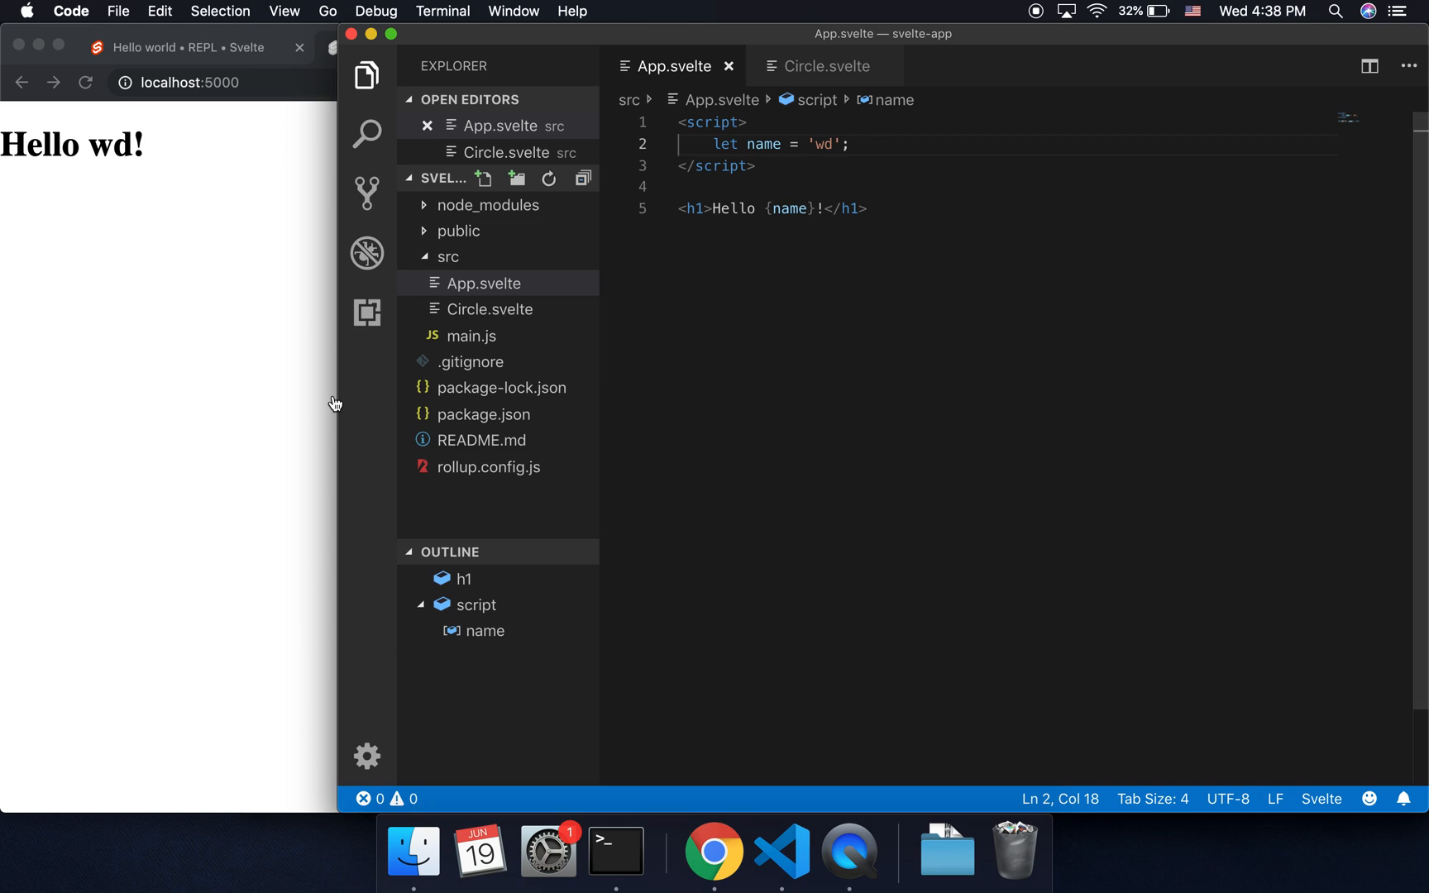
pyautogui.moveTo(926, 191)
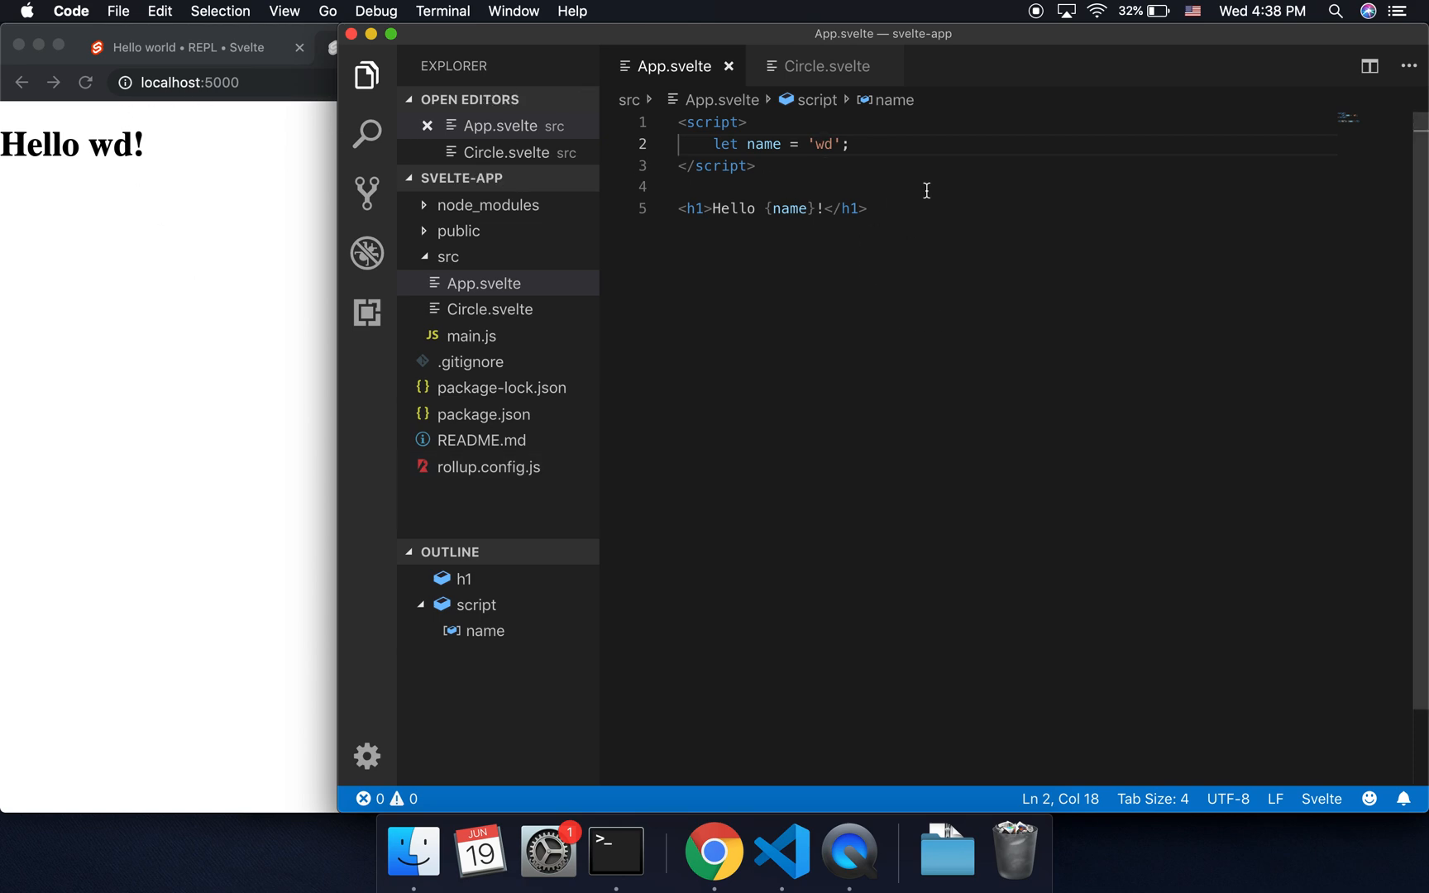